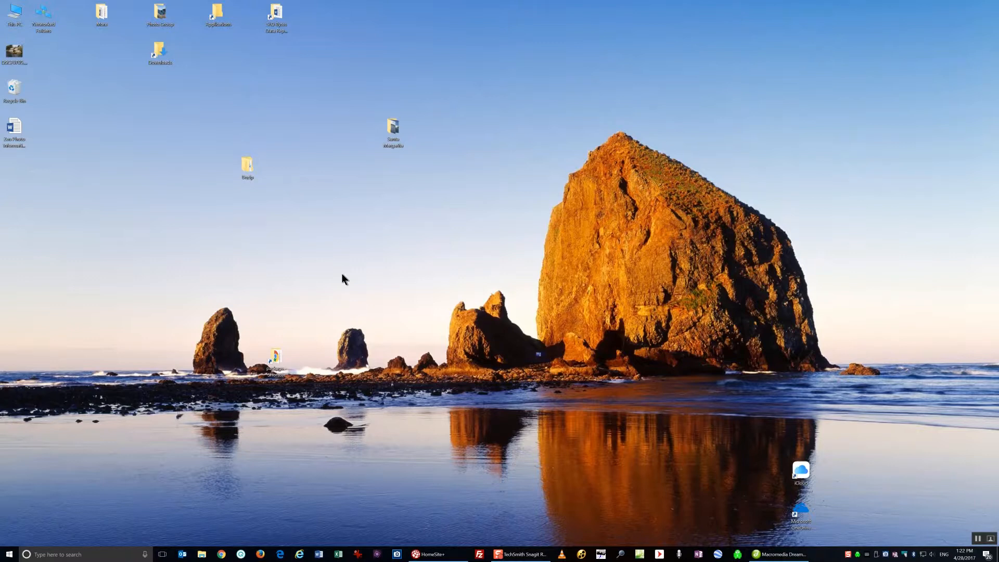
{"action": "mouse_move", "coordinate": [322, 290]}
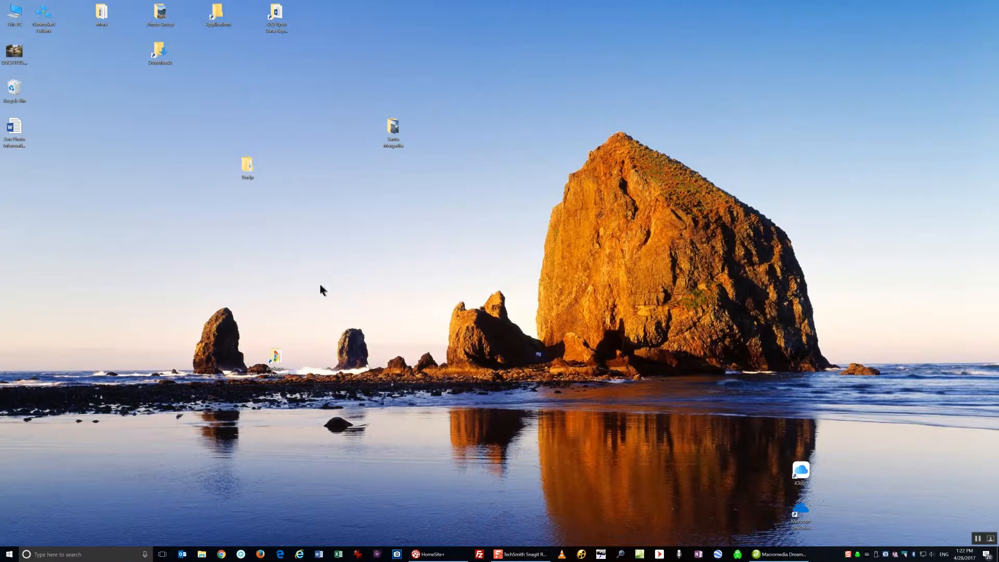
{"action": "mouse_move", "coordinate": [338, 512]}
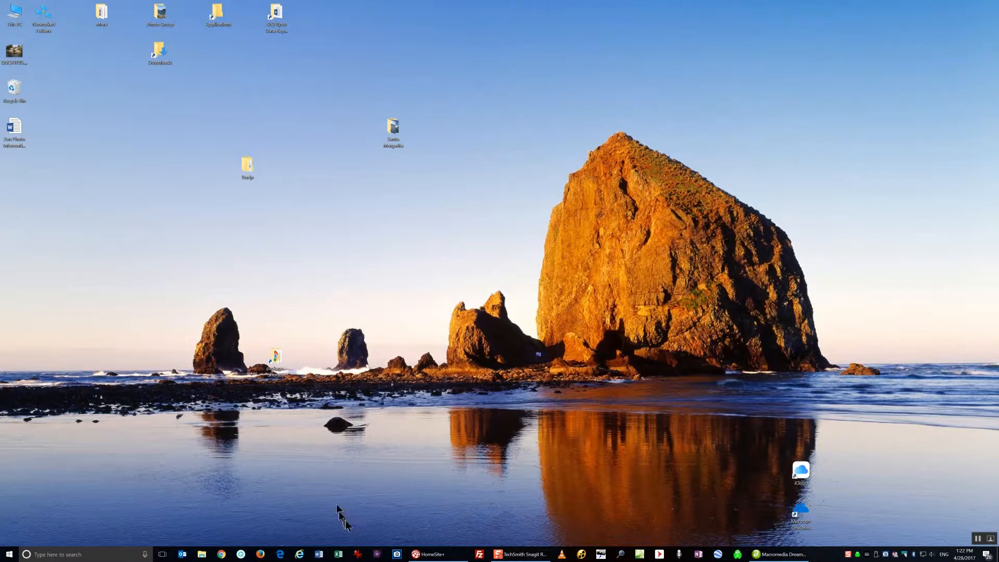
{"action": "mouse_move", "coordinate": [292, 394]}
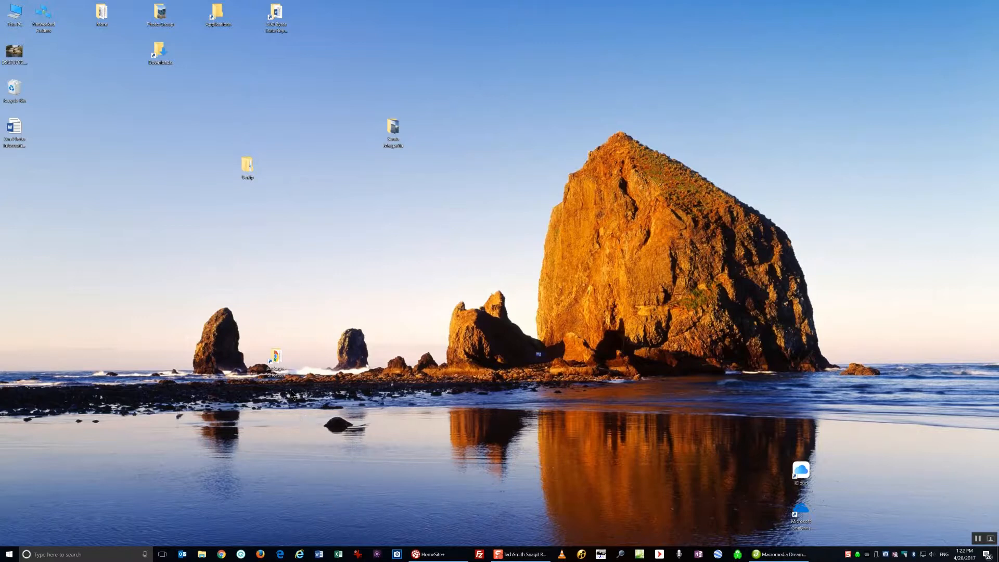
{"action": "mouse_move", "coordinate": [296, 325]}
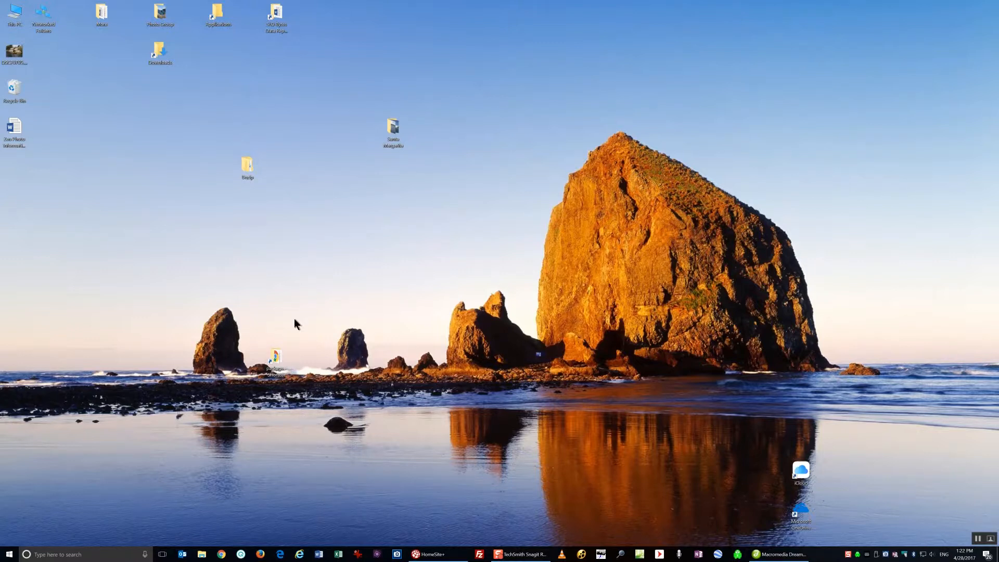
{"action": "mouse_move", "coordinate": [297, 328]}
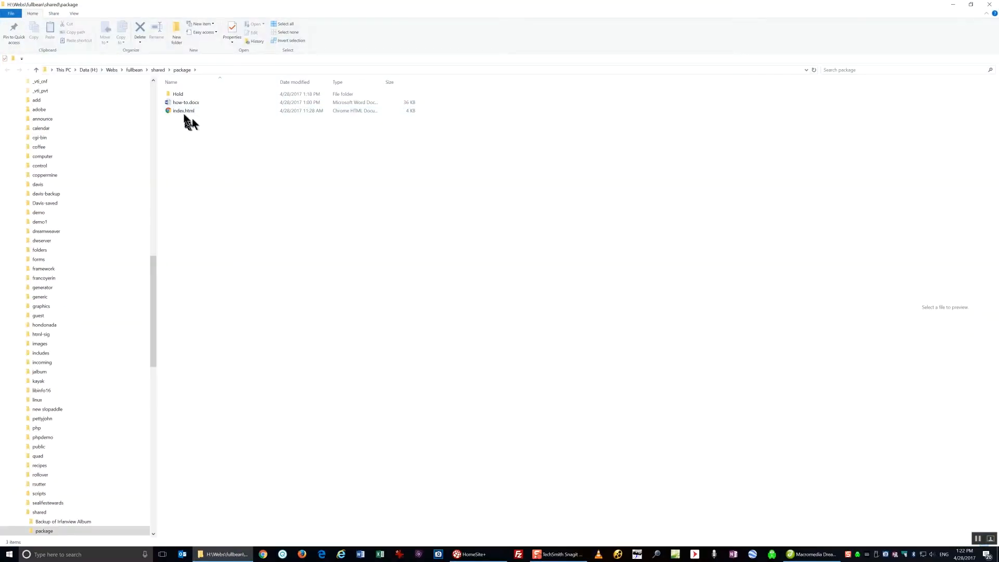
Open the Hold folder inside the package folder
{"action": "left_click", "coordinate": [178, 94]}
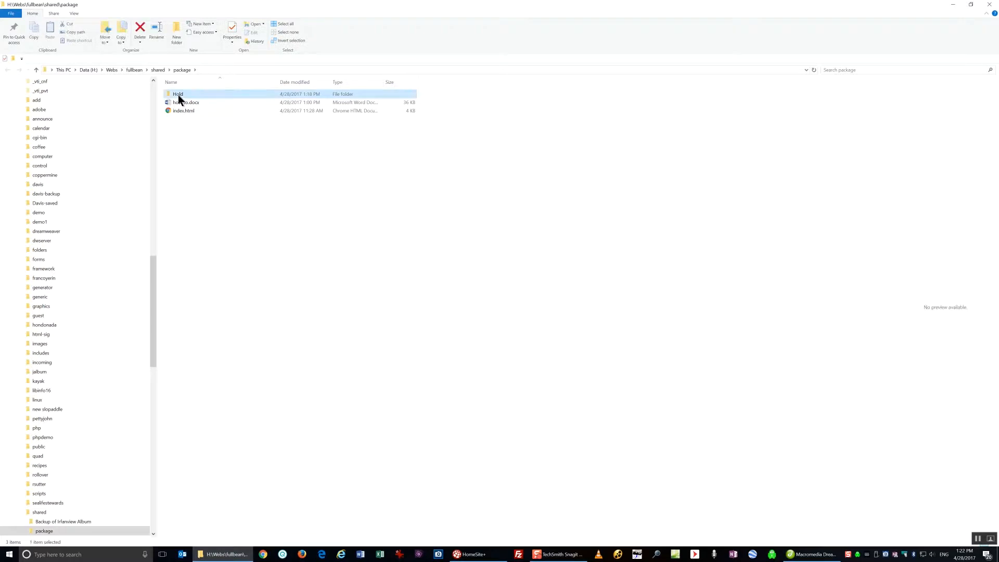
{"action": "double_click", "coordinate": [178, 94]}
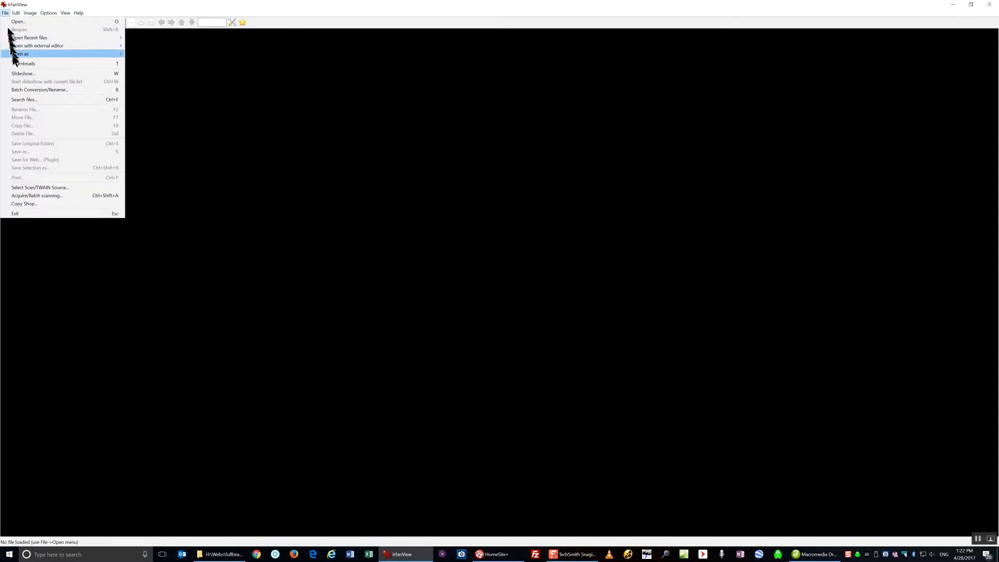
Start Batch Conversion/Rename and navigate via package and shared back into Hold
{"action": "left_click", "coordinate": [39, 89]}
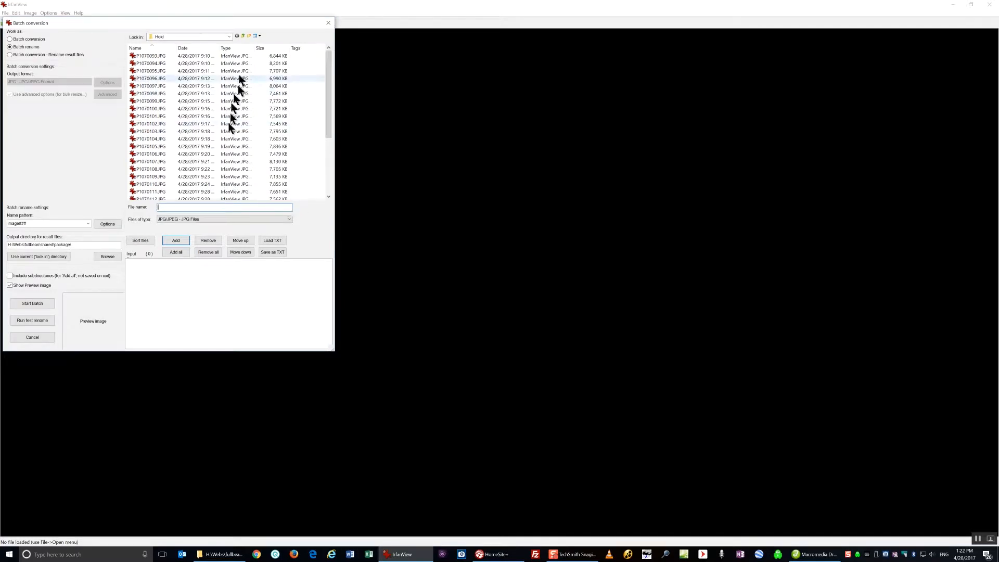
{"action": "left_click", "coordinate": [244, 36]}
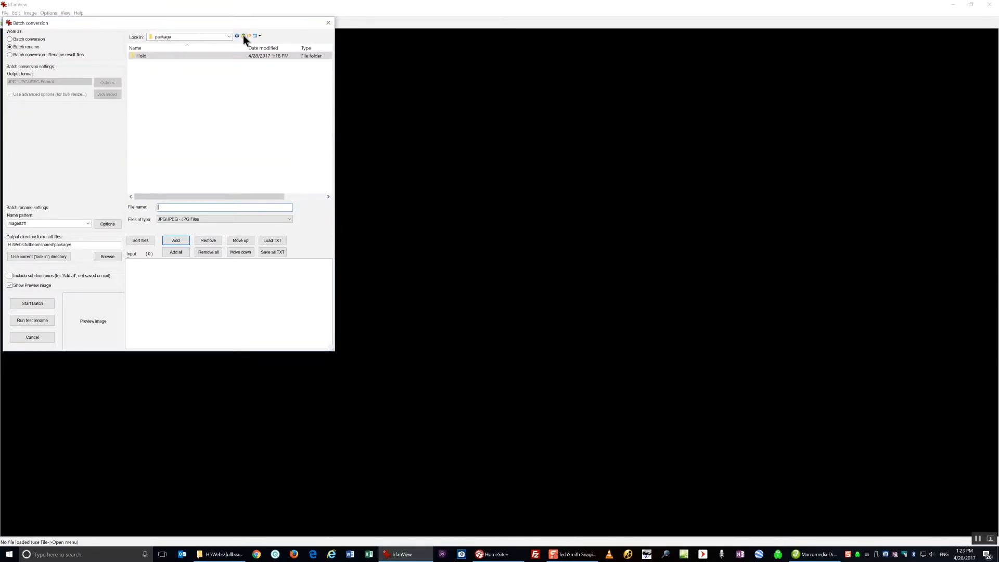
{"action": "left_click", "coordinate": [243, 37]}
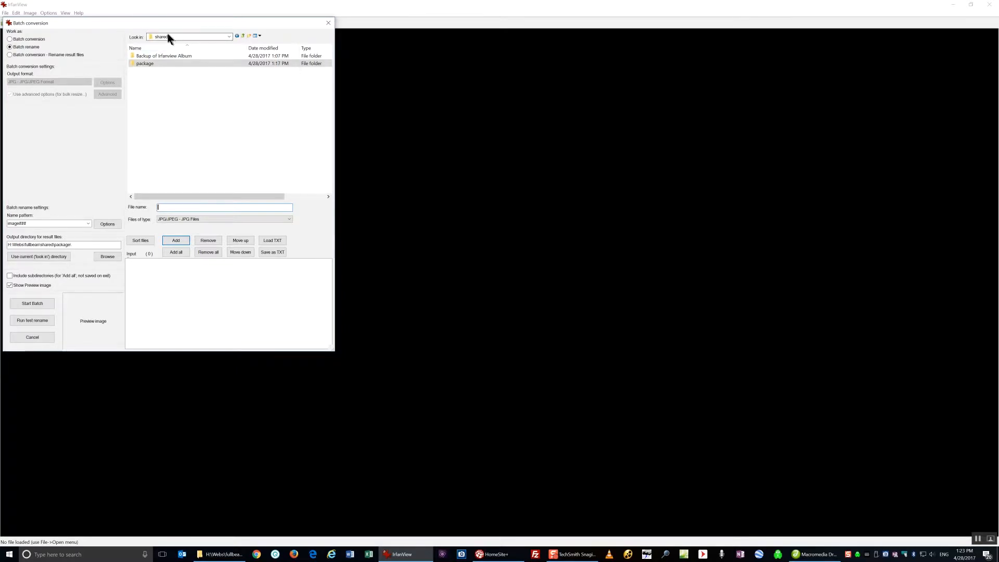
{"action": "left_click", "coordinate": [228, 36]}
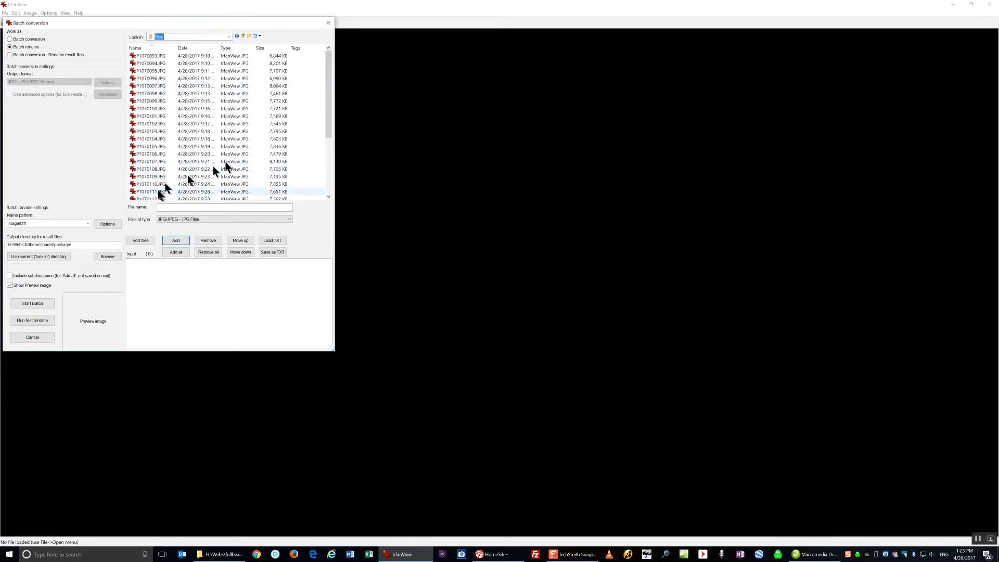
{"action": "mouse_move", "coordinate": [108, 97]}
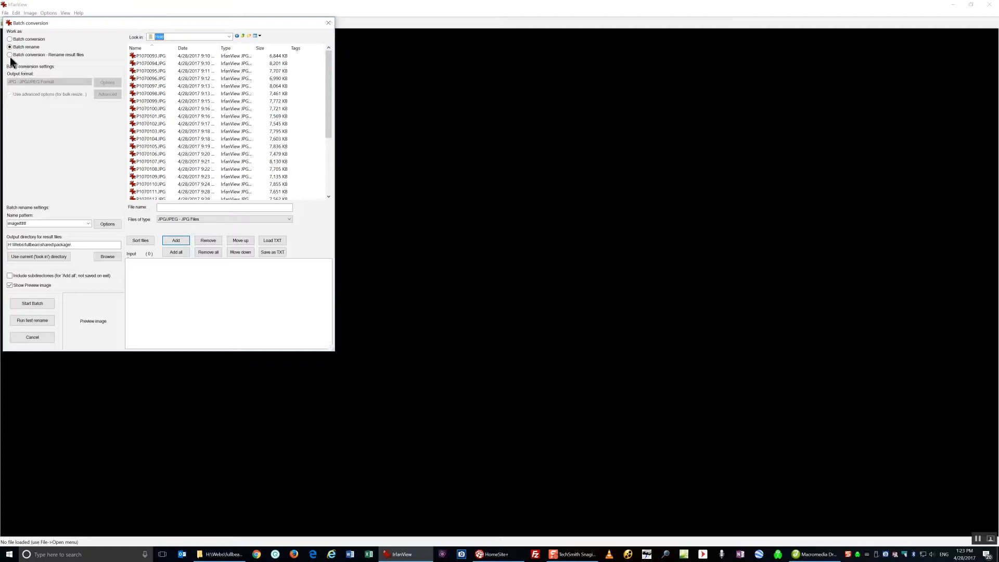
{"action": "mouse_move", "coordinate": [20, 59]}
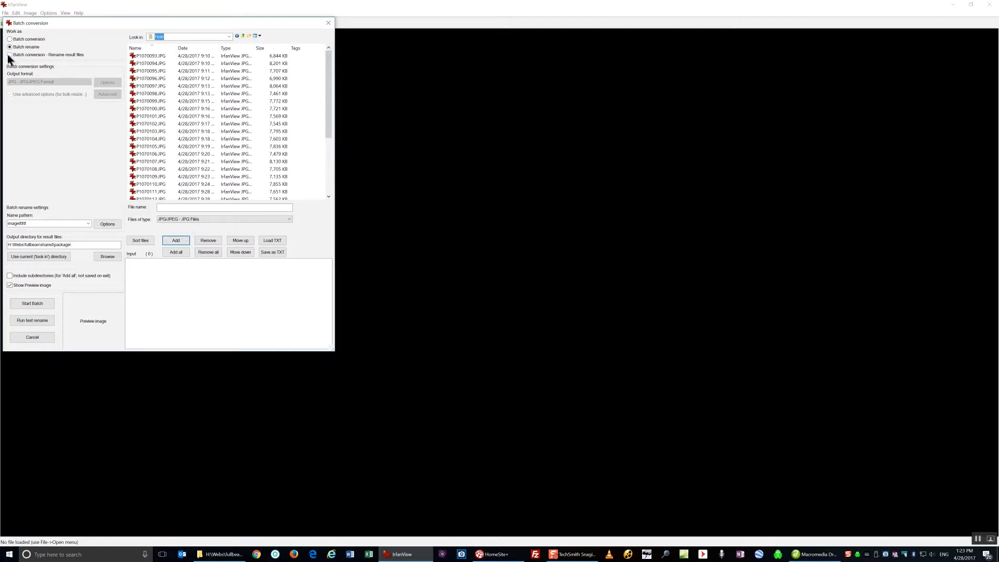
Choose conversion with renaming, enable advanced options, and resize images to 3%
{"action": "left_click", "coordinate": [9, 55]}
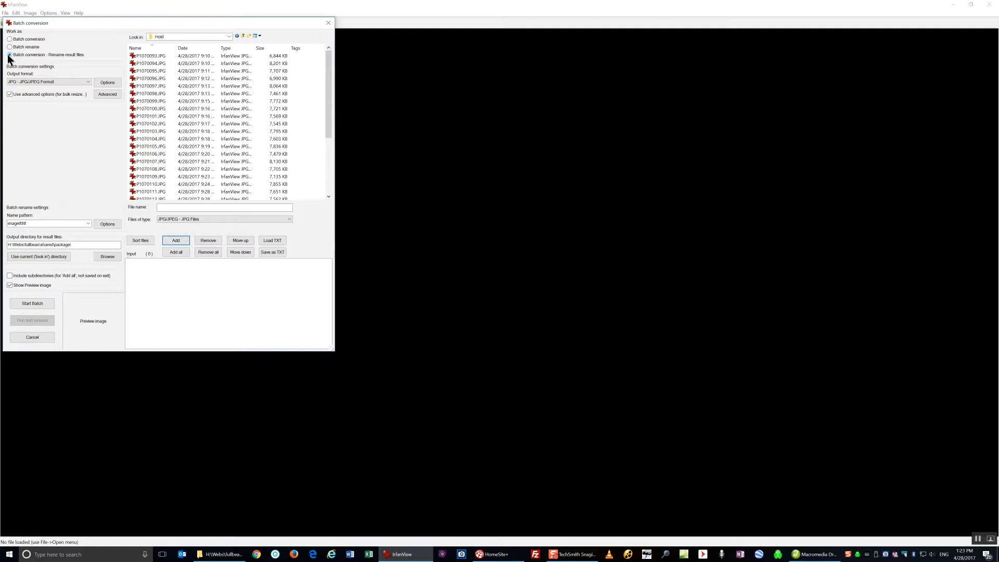
{"action": "left_click", "coordinate": [10, 54]}
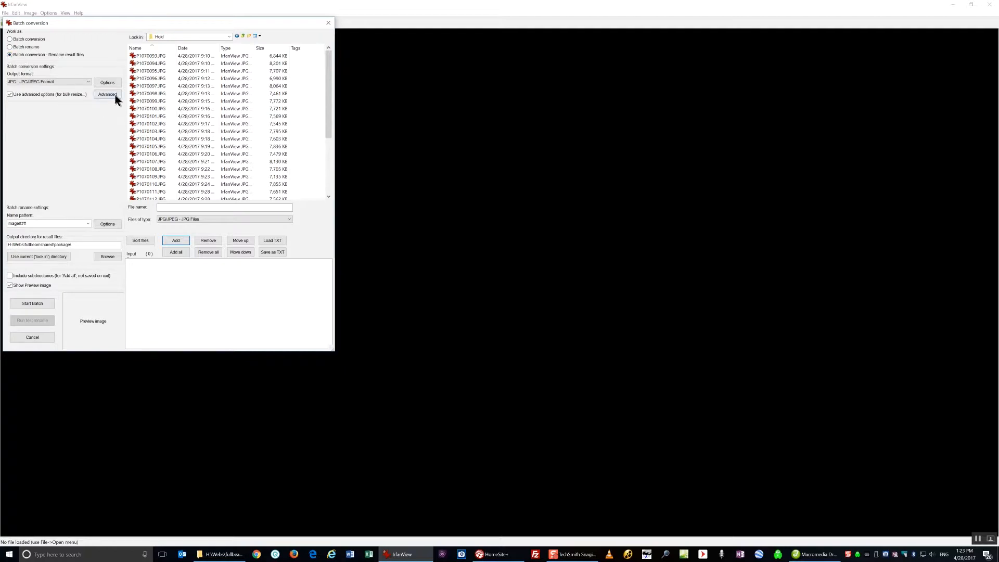
{"action": "left_click", "coordinate": [107, 95]}
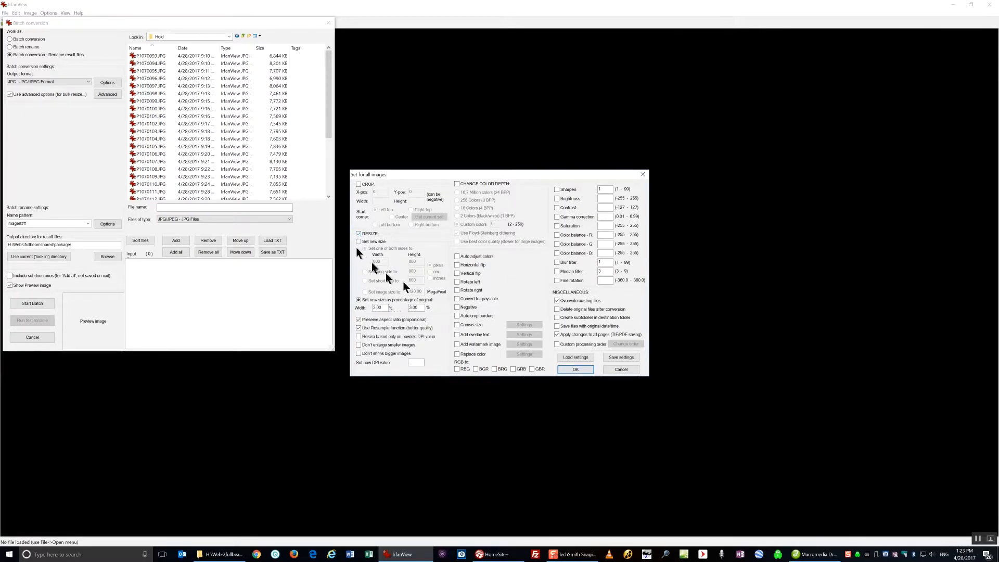
{"action": "mouse_move", "coordinate": [415, 328]}
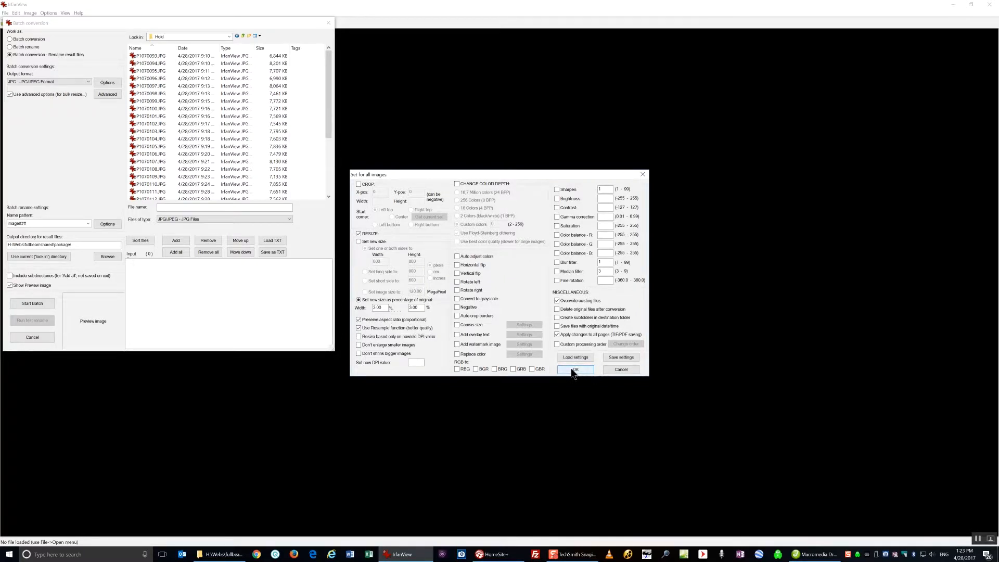
{"action": "left_click", "coordinate": [575, 370]}
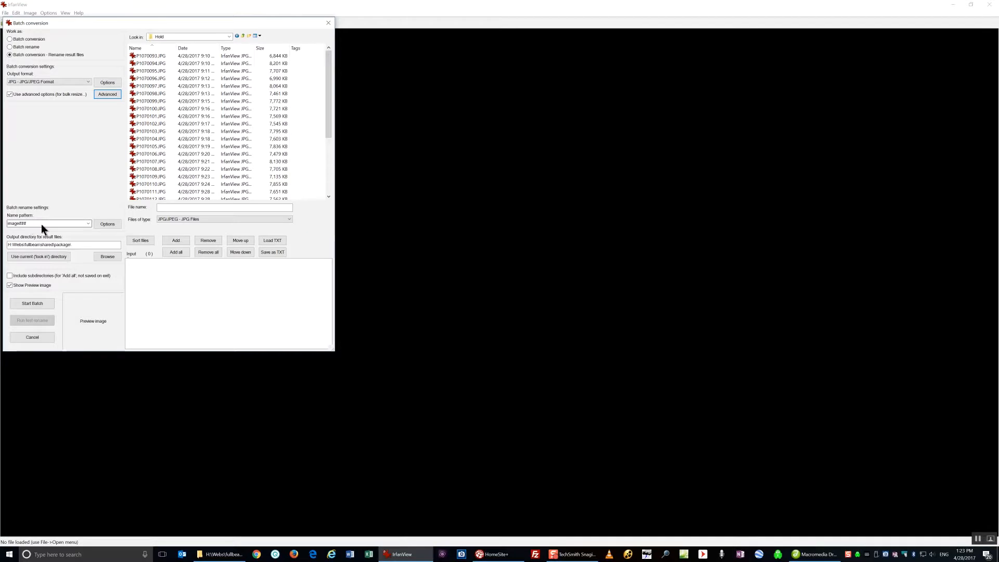
{"action": "mouse_move", "coordinate": [47, 233]}
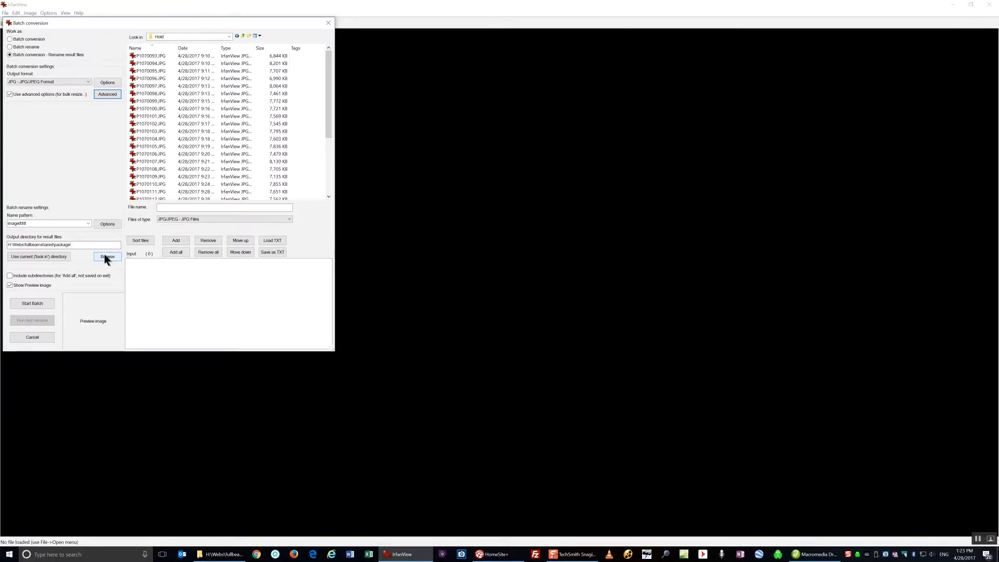
{"action": "mouse_move", "coordinate": [109, 260]}
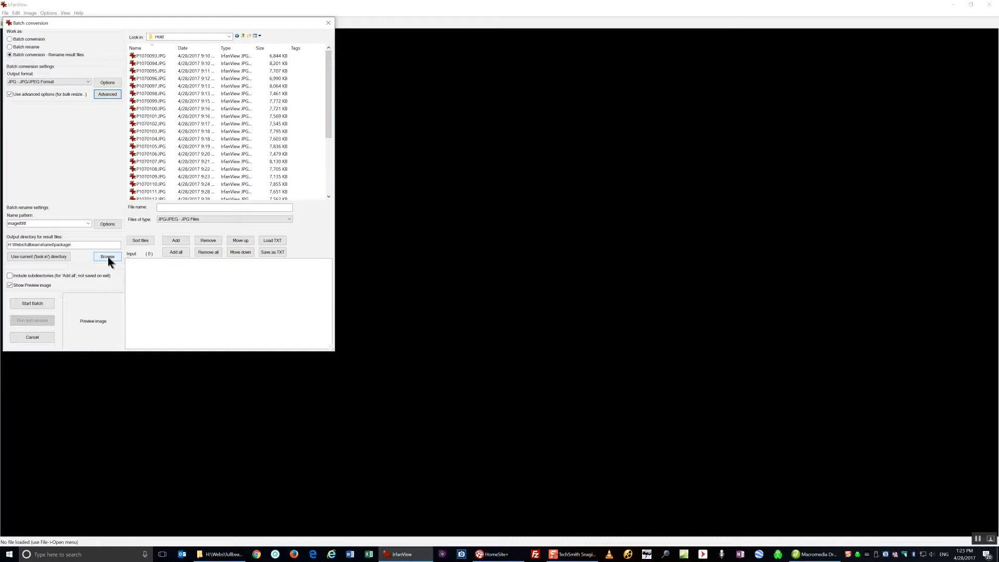
{"action": "mouse_move", "coordinate": [57, 225]}
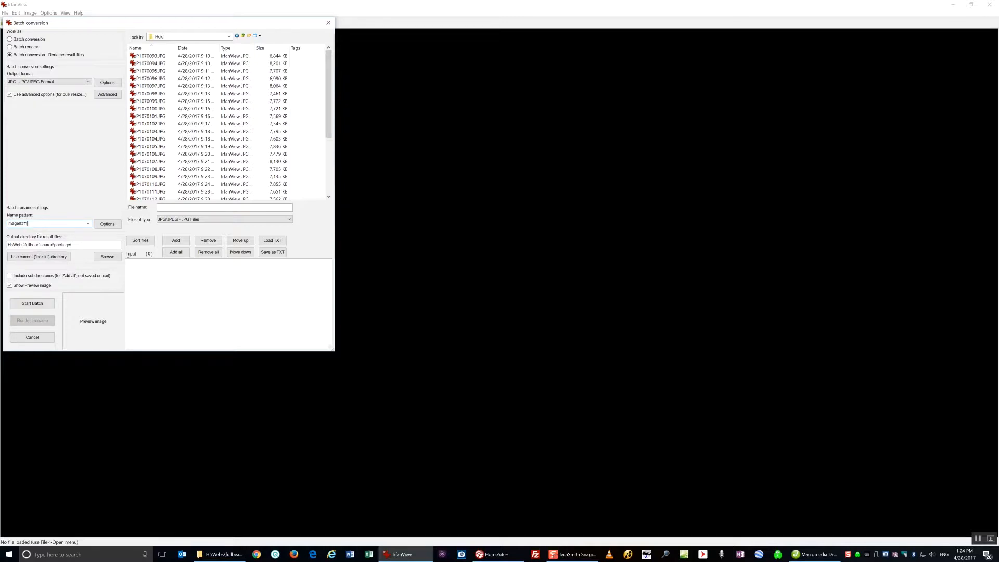
{"action": "mouse_move", "coordinate": [65, 227]}
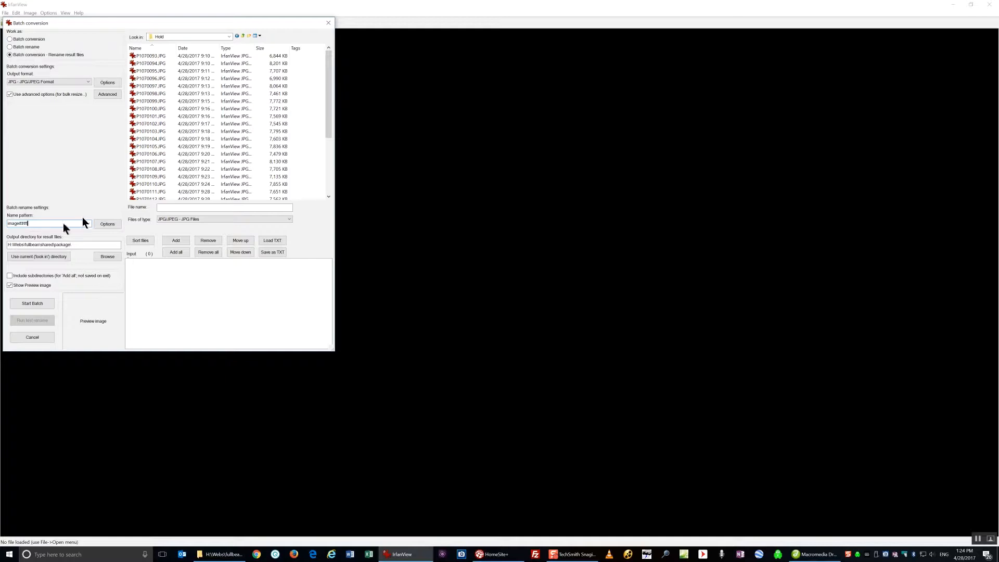
Edit the name pattern field for the thumbnail output files
{"action": "left_click", "coordinate": [177, 78]}
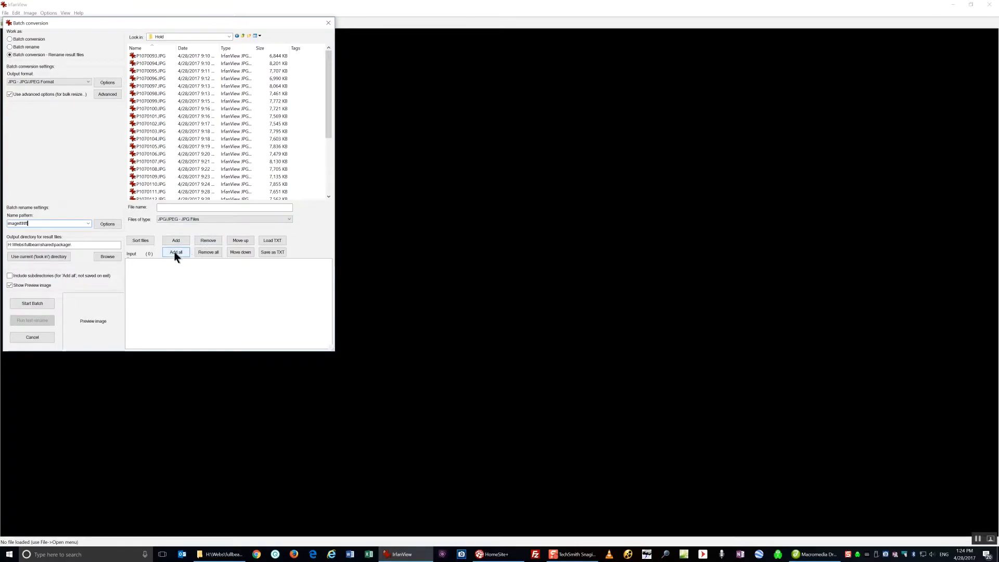
Add all 31 Hold photos, run the batch, and exit when done
{"action": "left_click", "coordinate": [176, 252]}
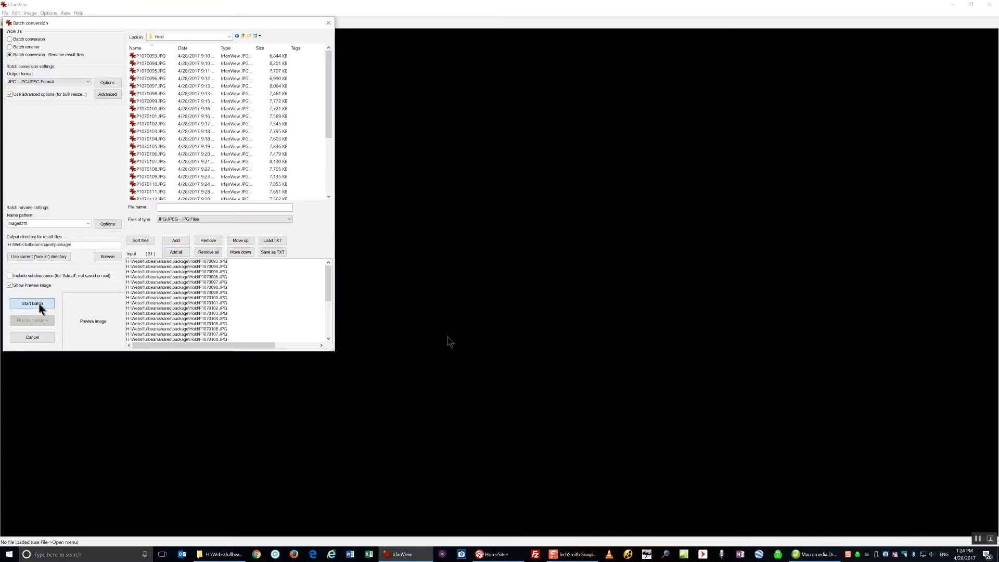
{"action": "left_click", "coordinate": [32, 303]}
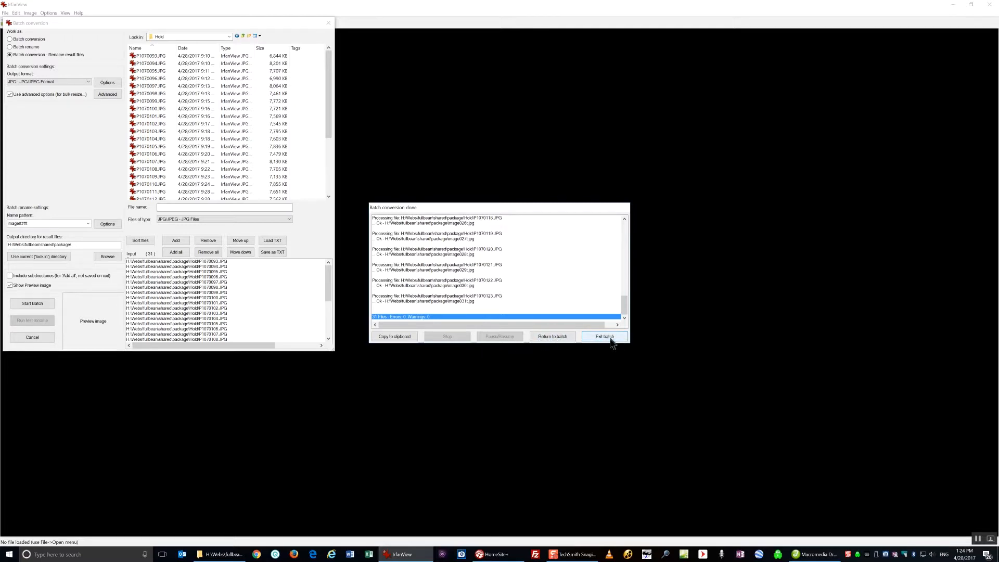
{"action": "left_click", "coordinate": [604, 337]}
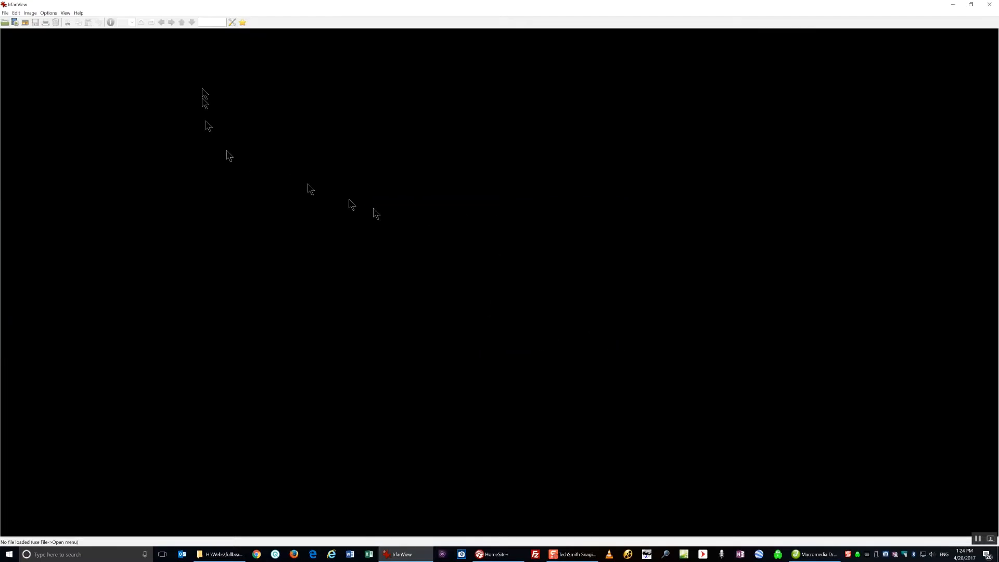
{"action": "left_click", "coordinate": [5, 13]}
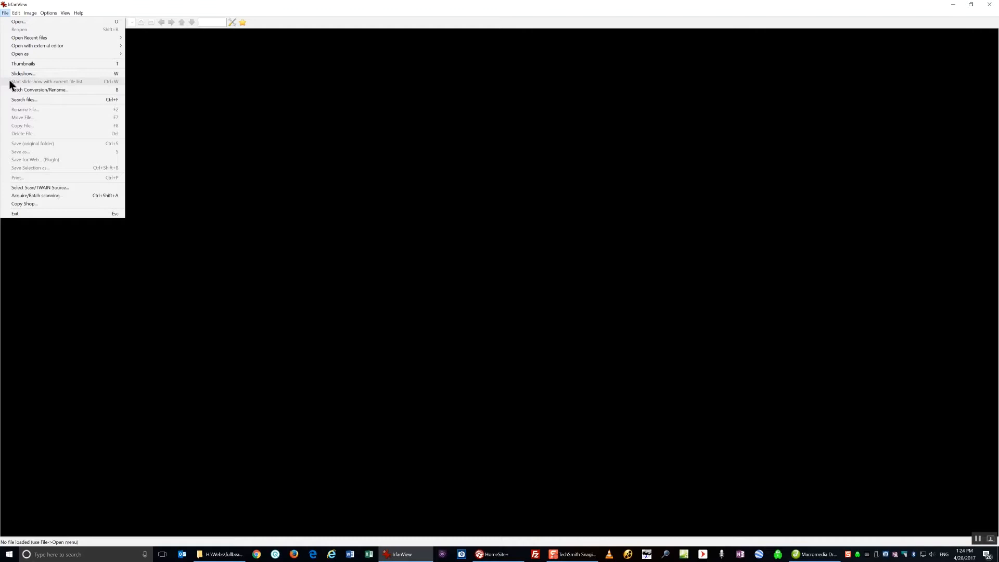
{"action": "mouse_move", "coordinate": [15, 77]}
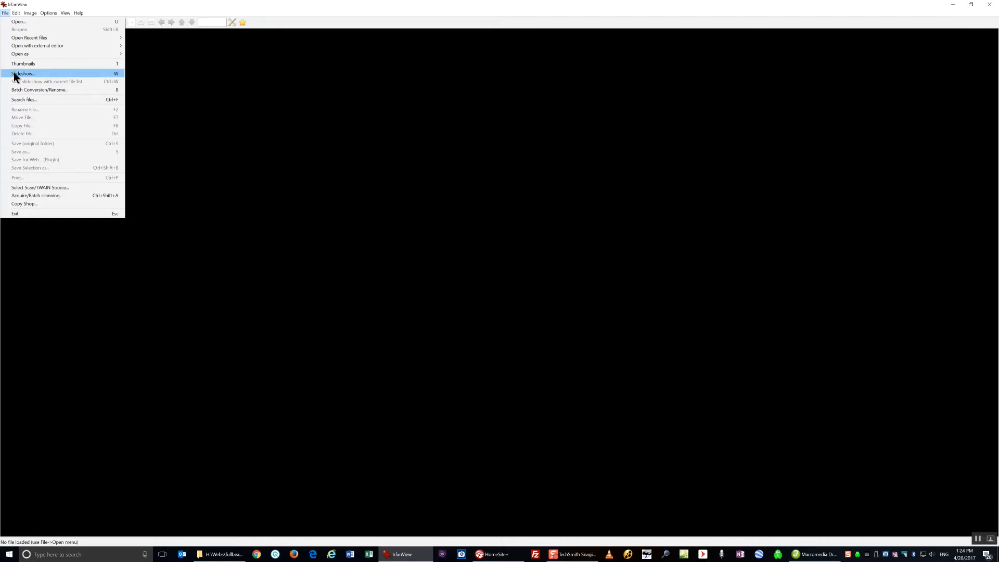
{"action": "mouse_move", "coordinate": [12, 94]}
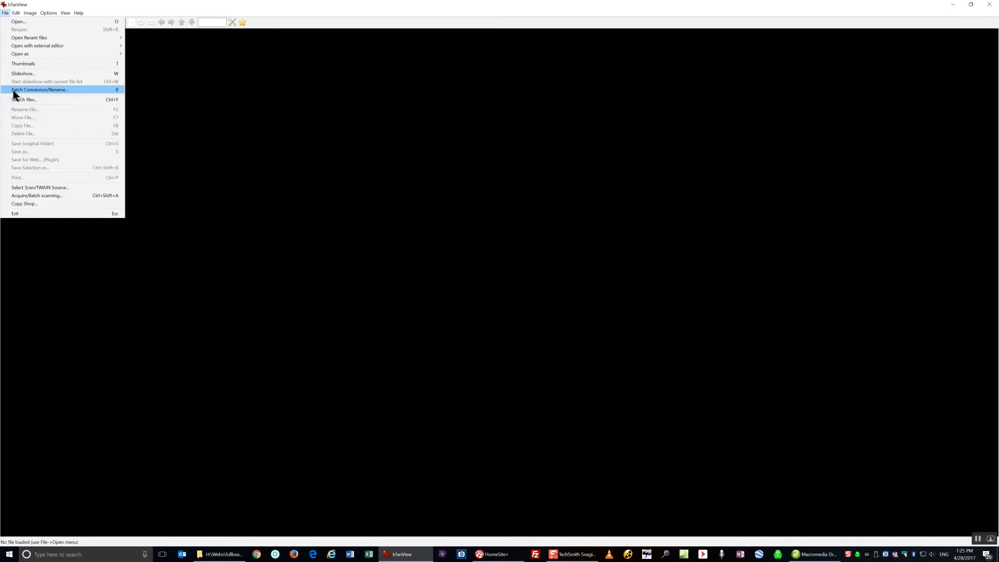
Reopen Batch Conversion/Rename and change the name pattern to image###
{"action": "left_click", "coordinate": [43, 90]}
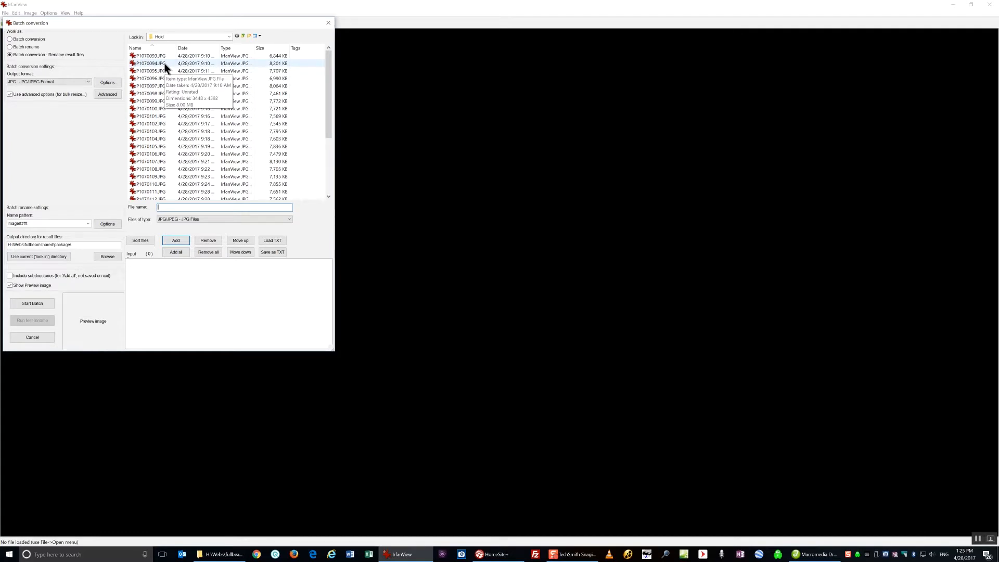
{"action": "mouse_move", "coordinate": [103, 193]}
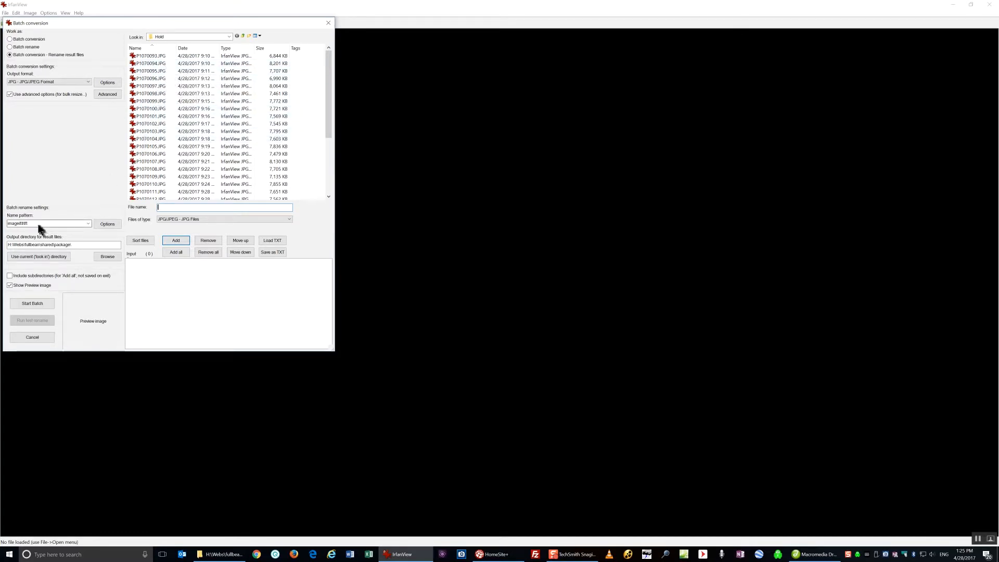
{"action": "left_click", "coordinate": [39, 224]}
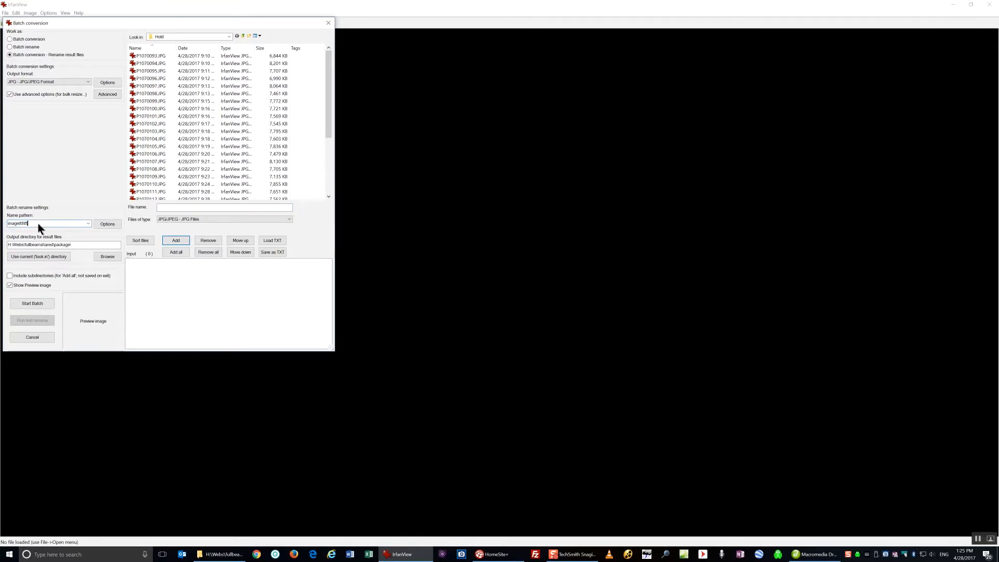
{"action": "mouse_move", "coordinate": [20, 171]}
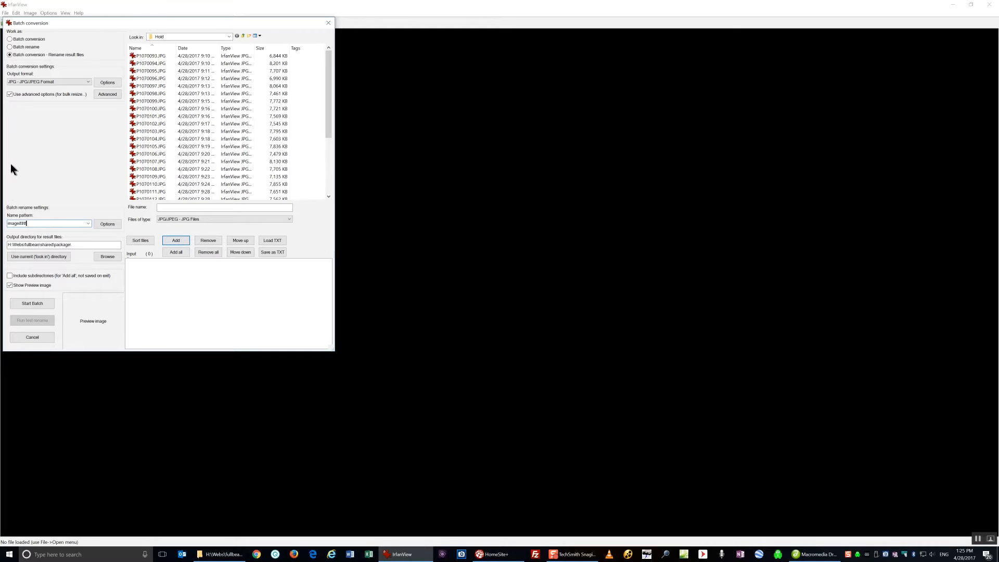
{"action": "mouse_move", "coordinate": [95, 156]}
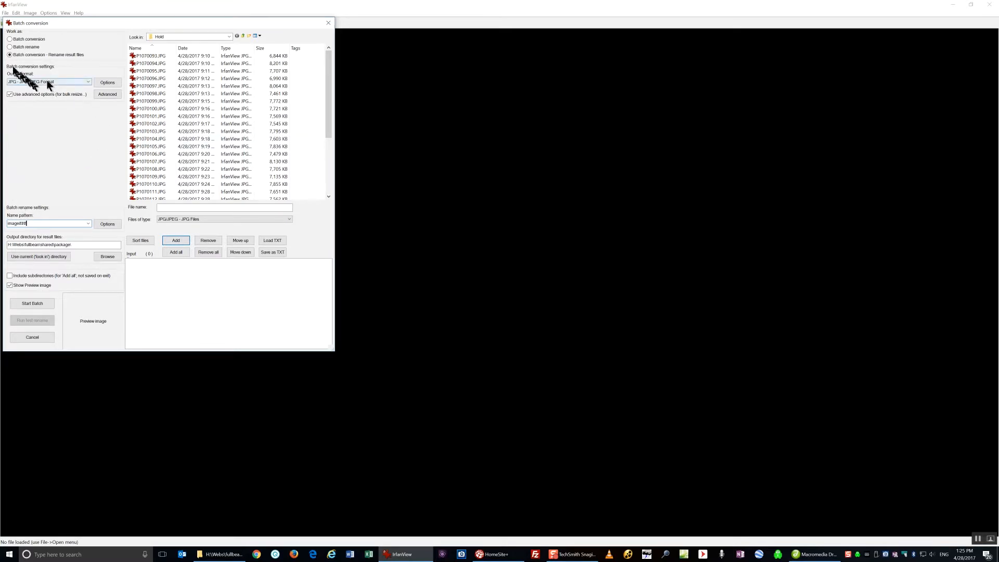
Select Batch rename and add all 31 Hold photos to the input list
{"action": "left_click", "coordinate": [9, 46]}
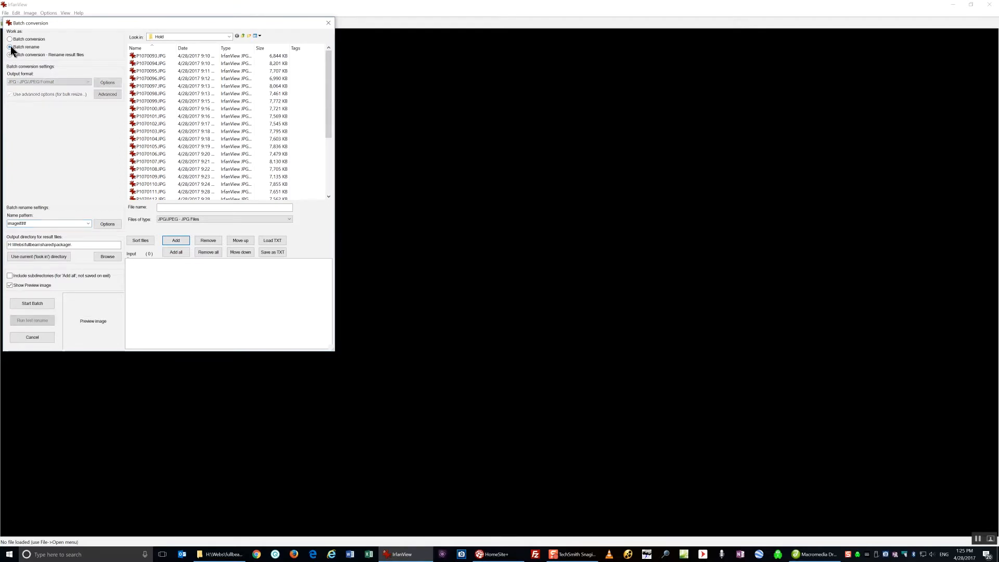
{"action": "left_click", "coordinate": [9, 46]}
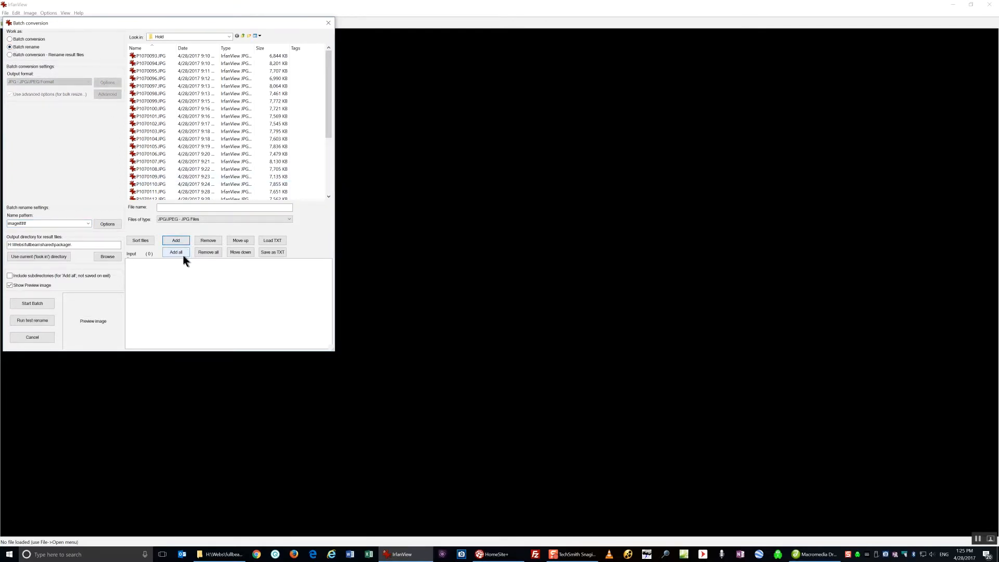
{"action": "mouse_move", "coordinate": [177, 260]}
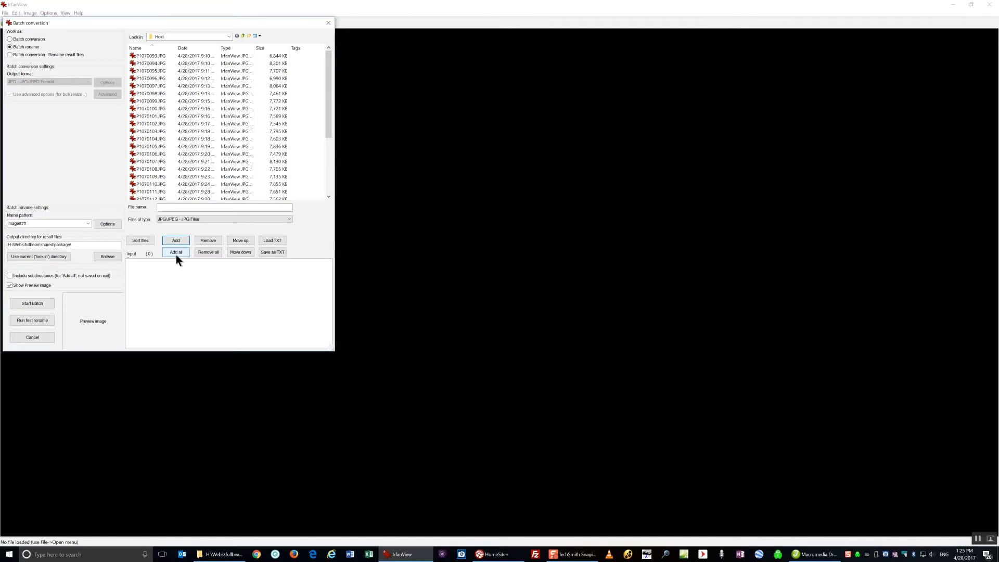
{"action": "left_click", "coordinate": [175, 252]}
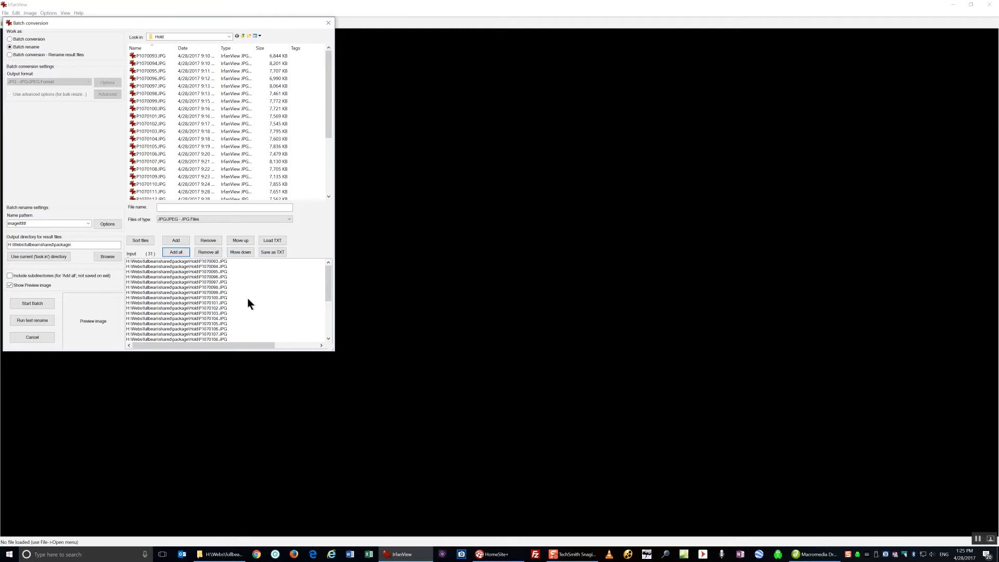
{"action": "mouse_move", "coordinate": [266, 302]}
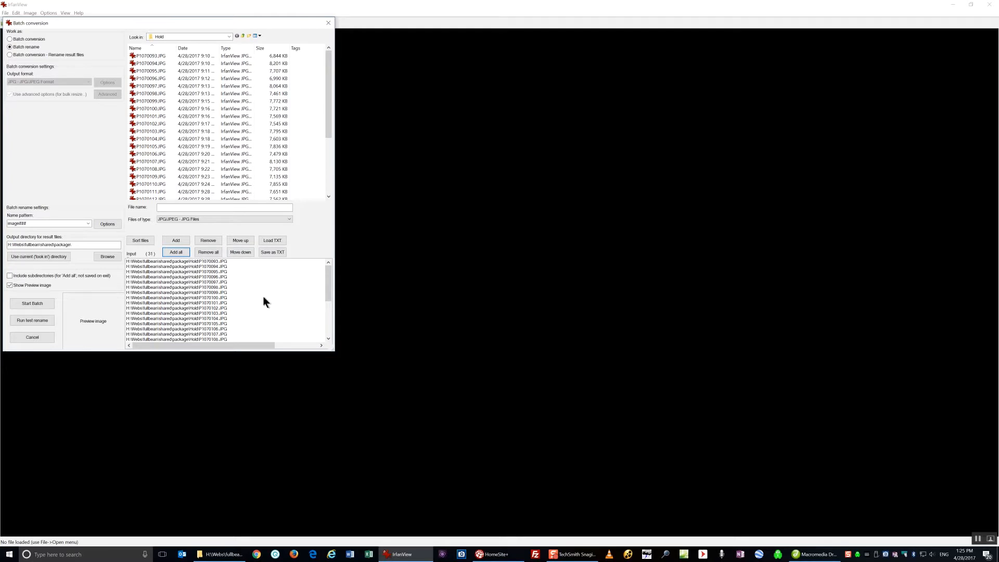
{"action": "mouse_move", "coordinate": [272, 303]}
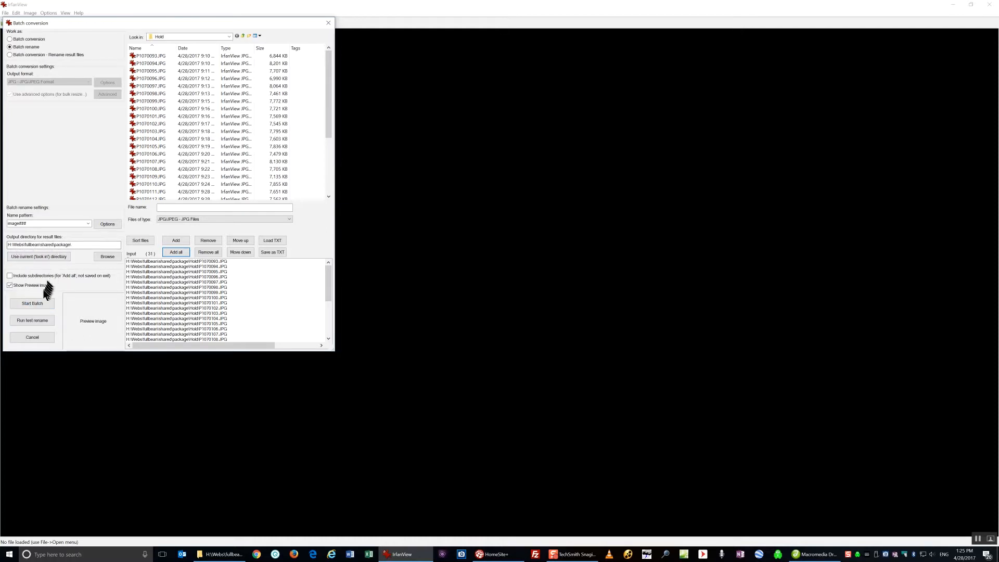
Run the rename on all 31 photos and exit the batch tool
{"action": "left_click", "coordinate": [32, 303]}
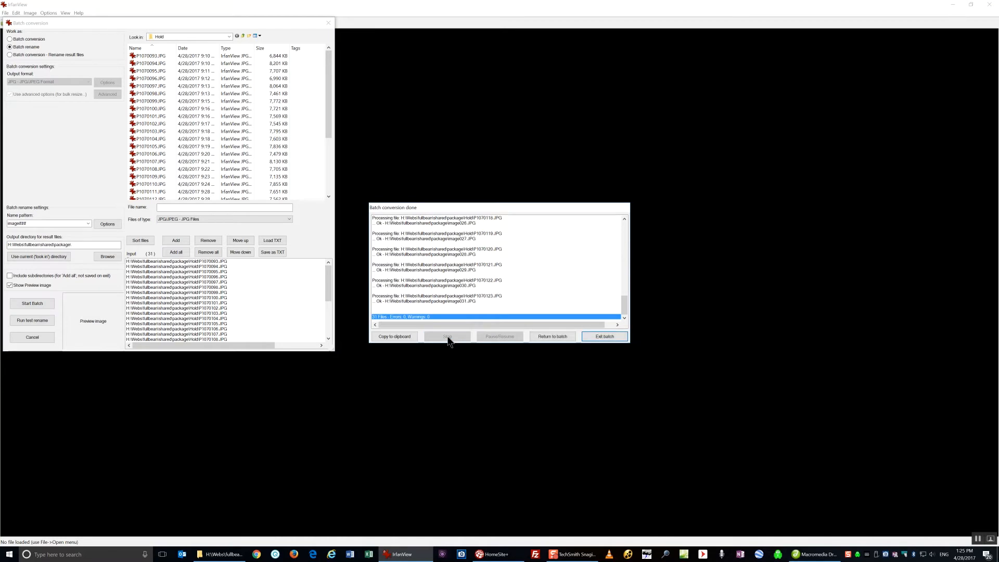
{"action": "mouse_move", "coordinate": [604, 346]}
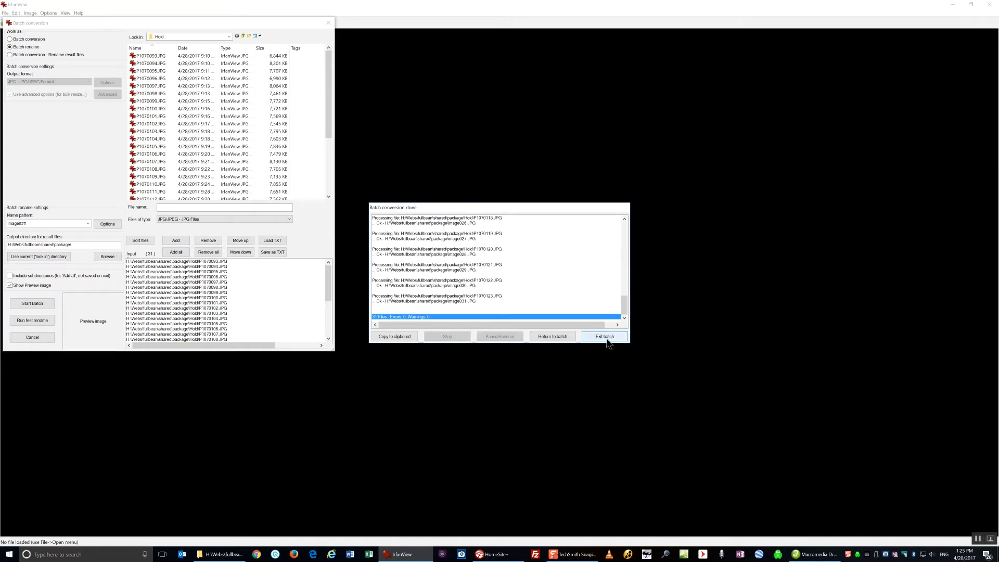
{"action": "left_click", "coordinate": [604, 336]}
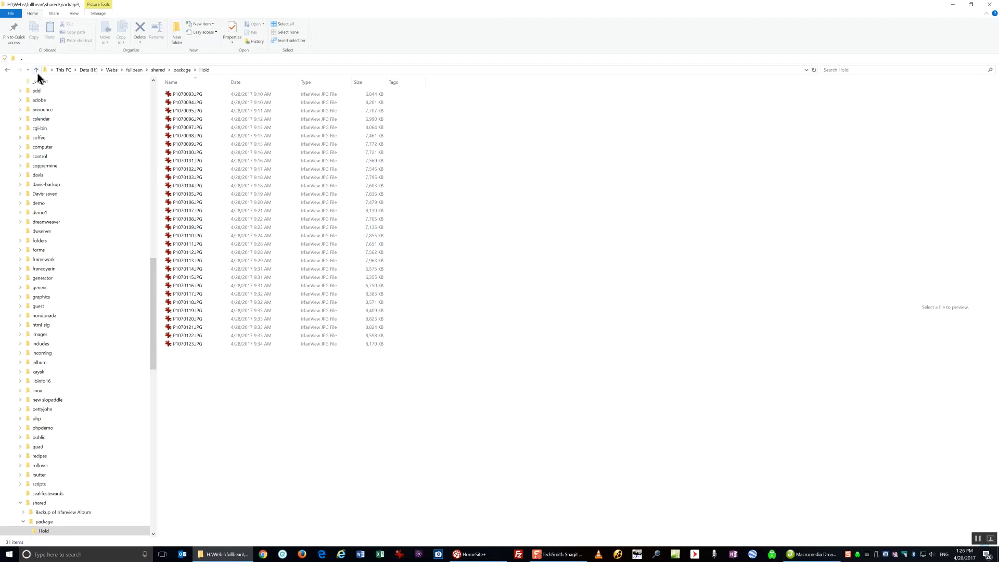
{"action": "mouse_move", "coordinate": [36, 70]}
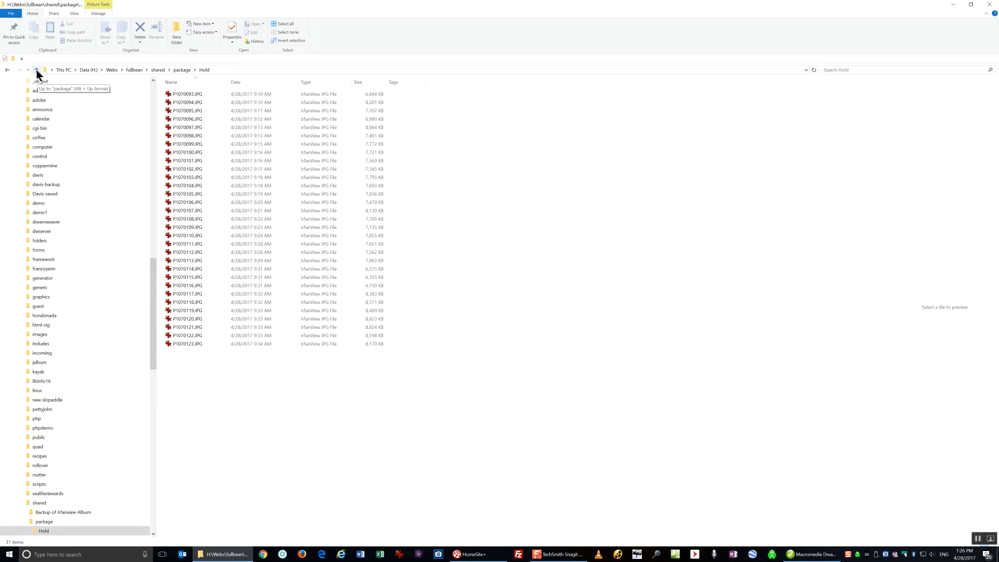
Go up to the package folder and select index.html
{"action": "left_click", "coordinate": [37, 70]}
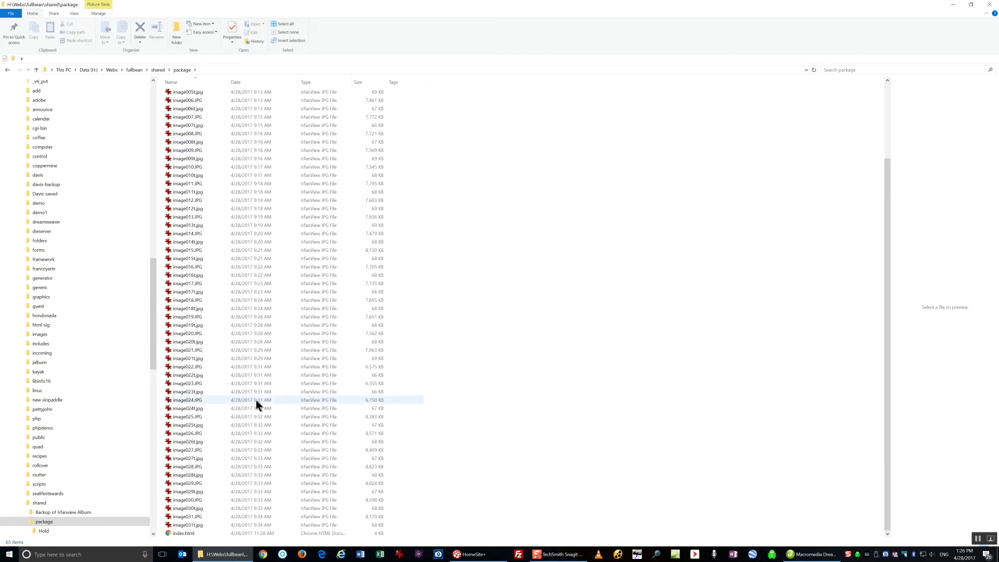
{"action": "left_click", "coordinate": [183, 533]}
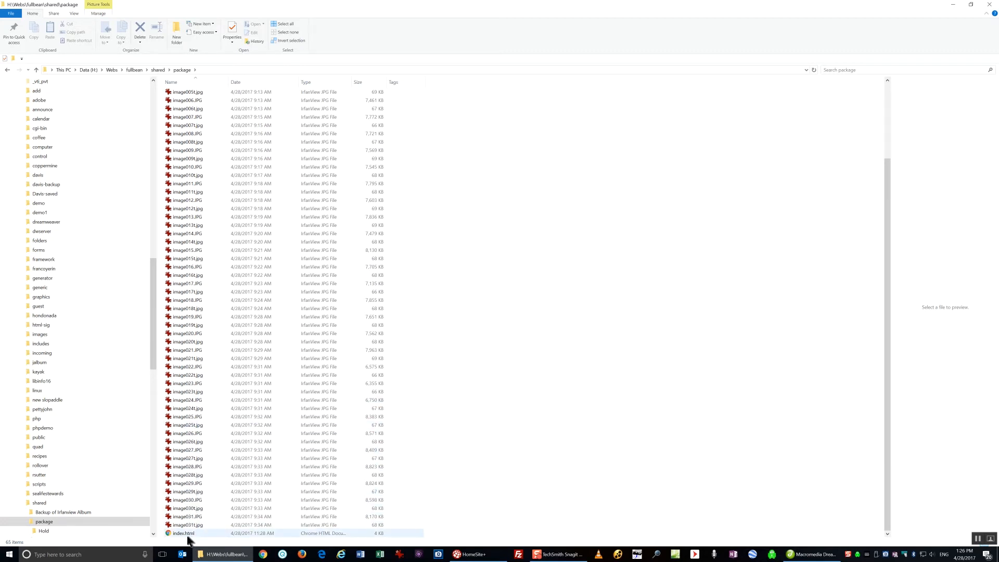
{"action": "mouse_move", "coordinate": [182, 541]}
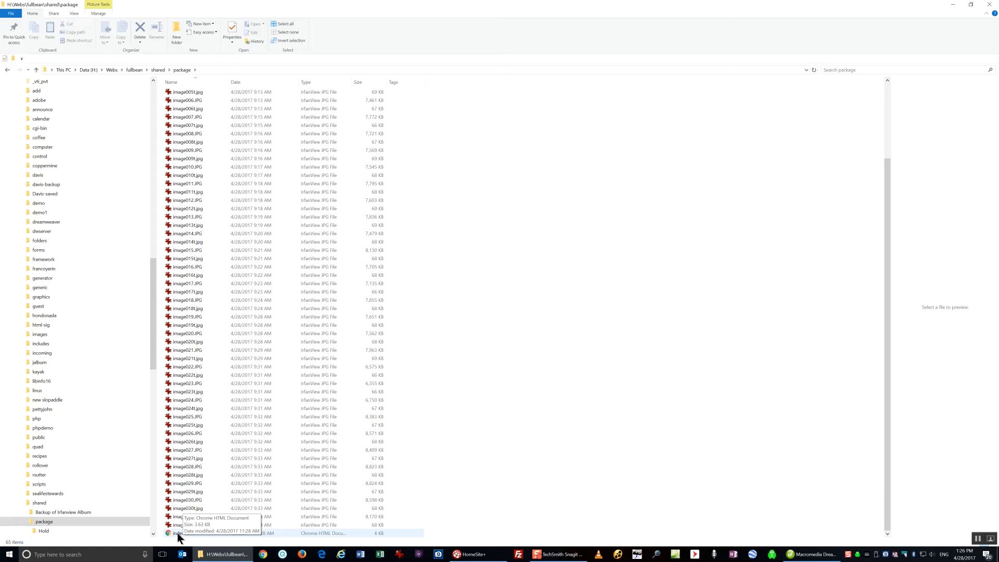
{"action": "left_click", "coordinate": [179, 533]}
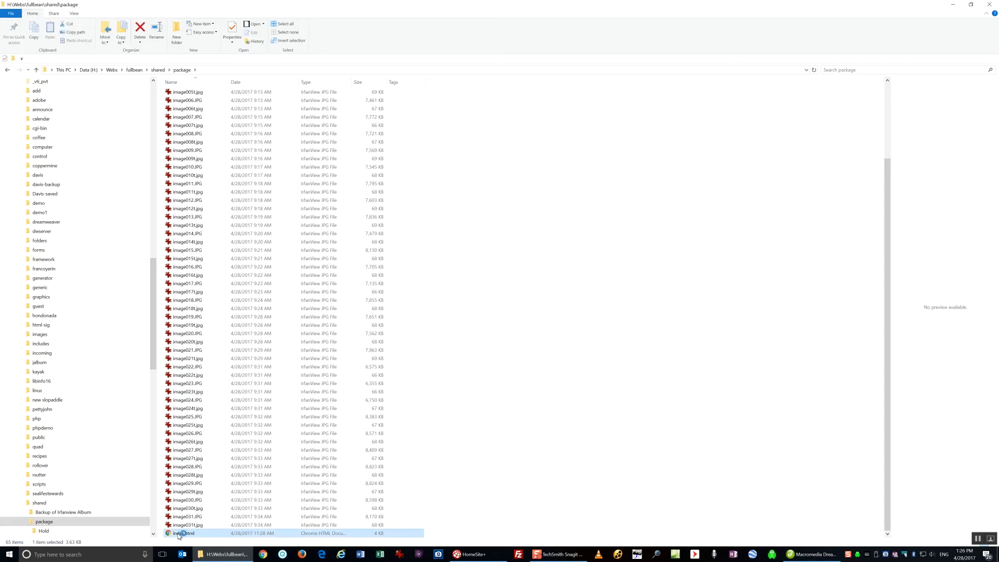
Open index.html in Chrome to view the photo thumbnail column
{"action": "double_click", "coordinate": [183, 532]}
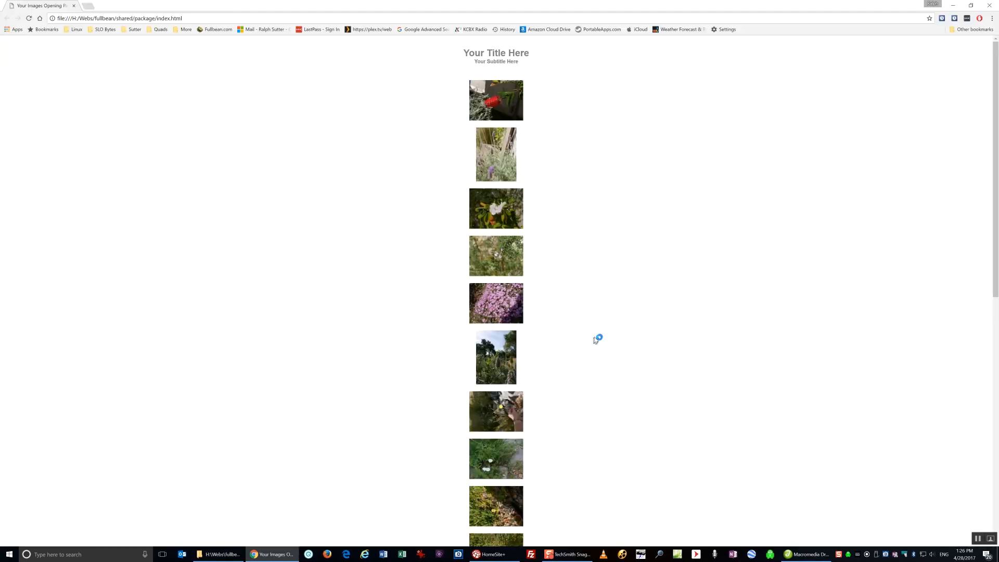
{"action": "mouse_move", "coordinate": [564, 162]}
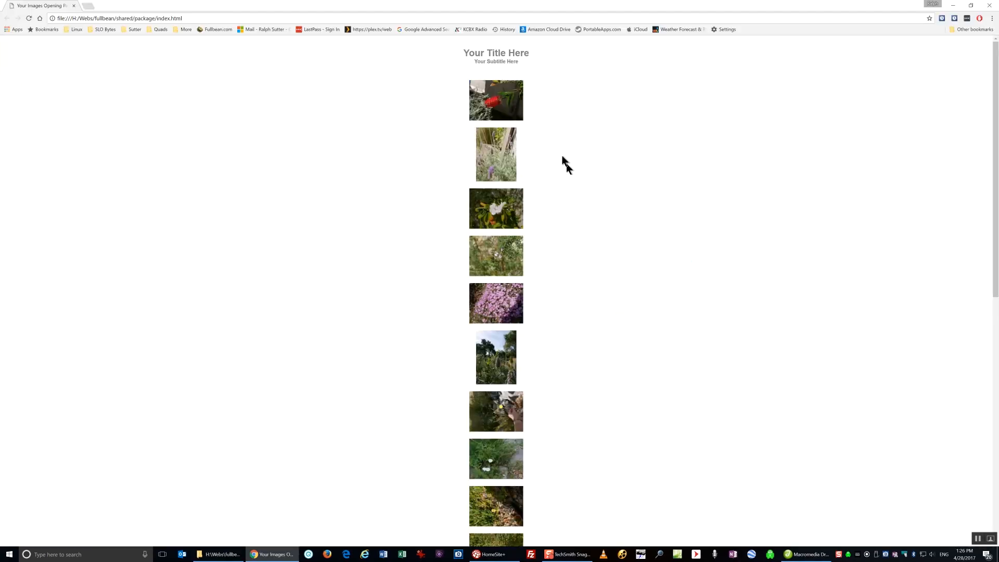
{"action": "mouse_move", "coordinate": [506, 108]}
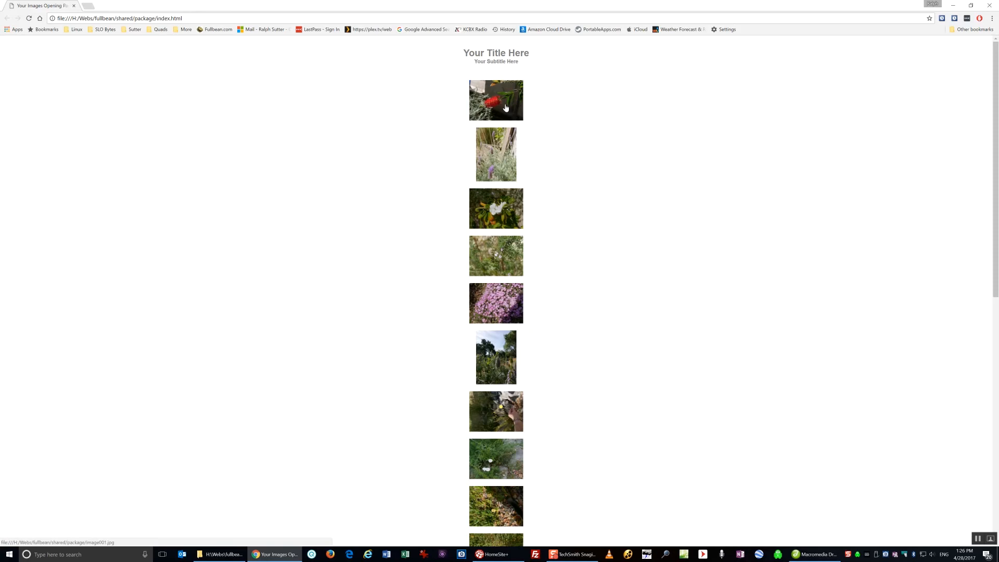
{"action": "mouse_move", "coordinate": [600, 123]}
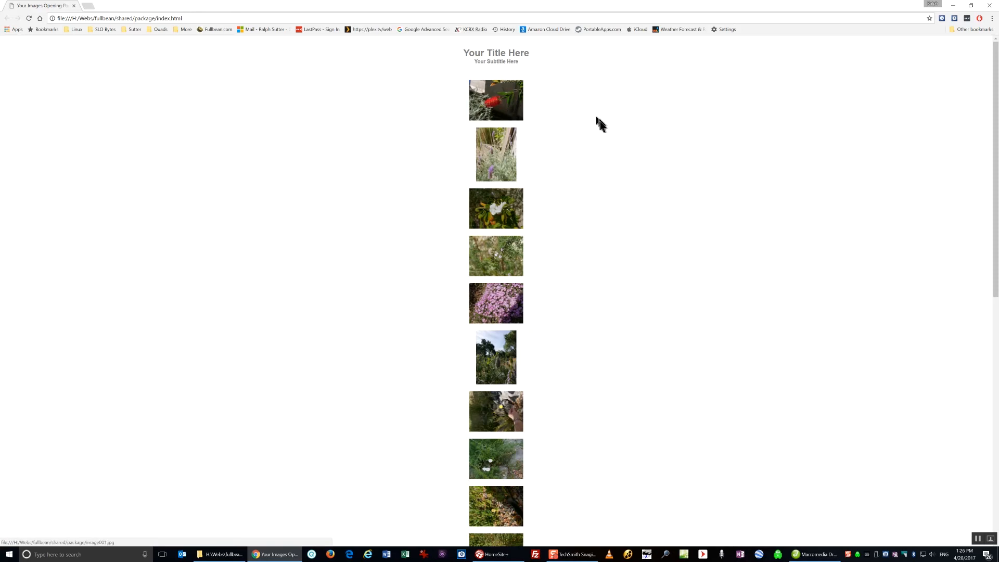
{"action": "mouse_move", "coordinate": [487, 111]}
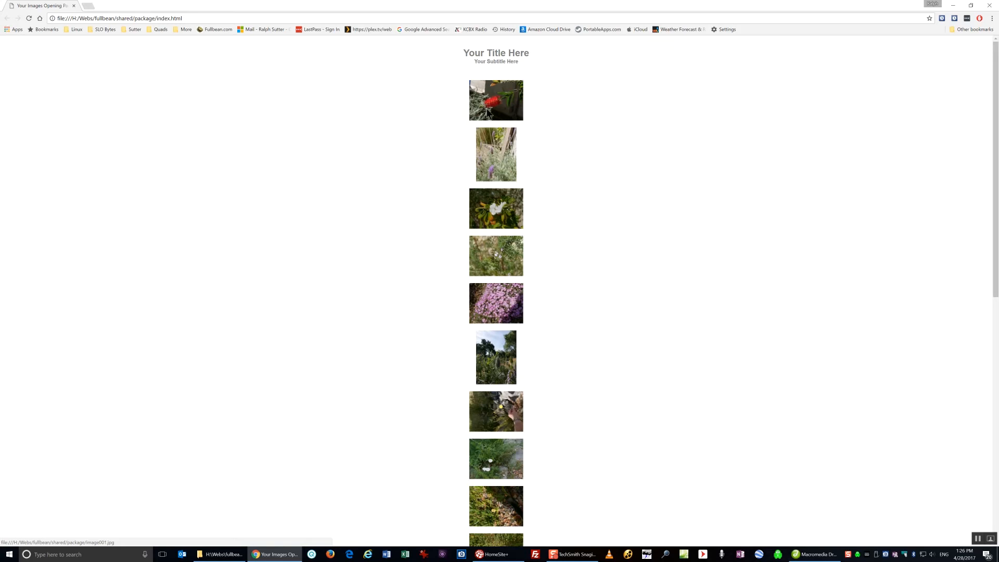
Open full-size image001.jpg from its thumbnail, then open how-to.docx in Word
{"action": "left_click", "coordinate": [496, 100]}
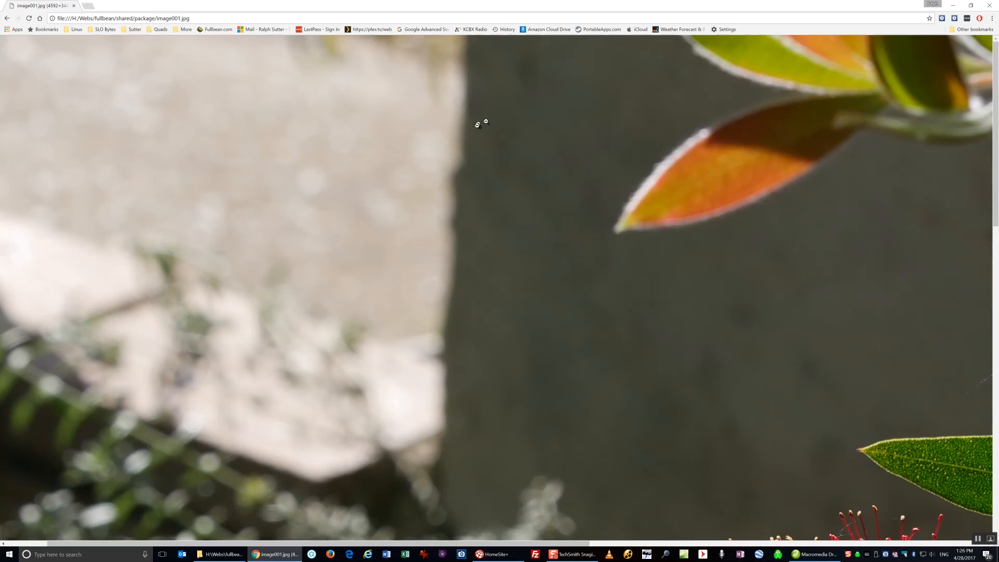
{"action": "mouse_move", "coordinate": [440, 154]}
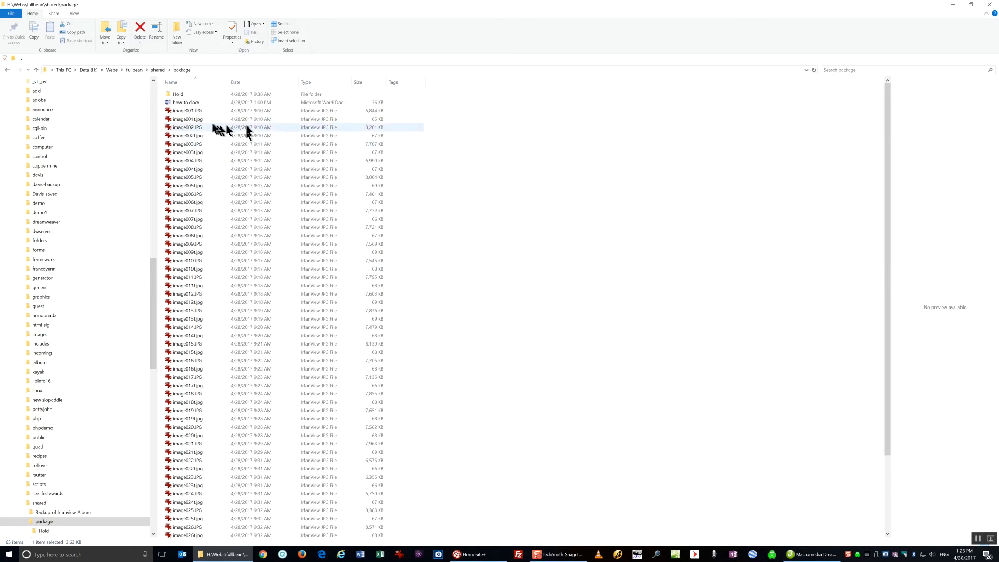
{"action": "left_click", "coordinate": [187, 102]}
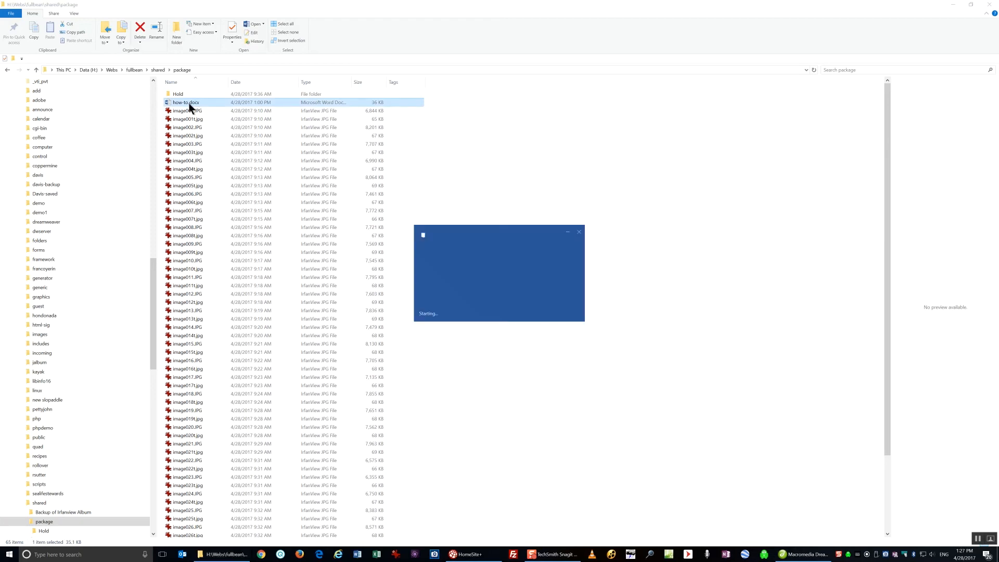
{"action": "double_click", "coordinate": [185, 102]}
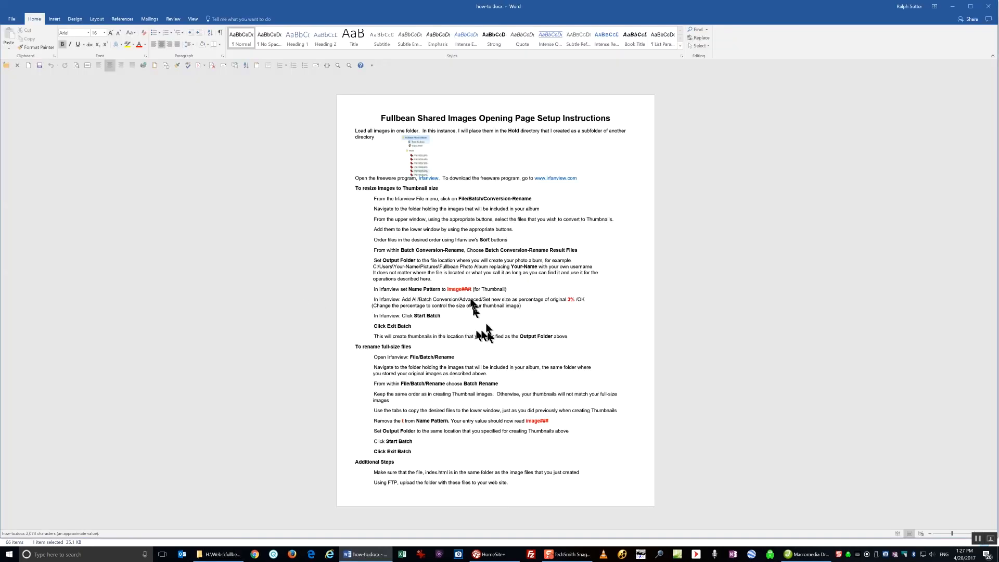